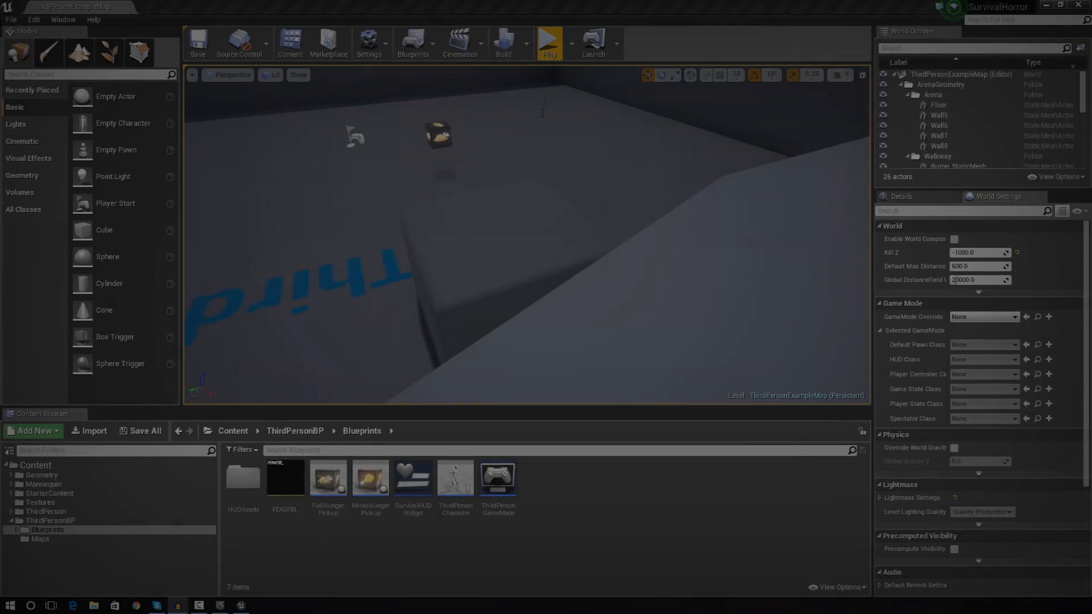
Start a Play-In-Editor session so the hunger and stamina bars show.
left_click(549, 39)
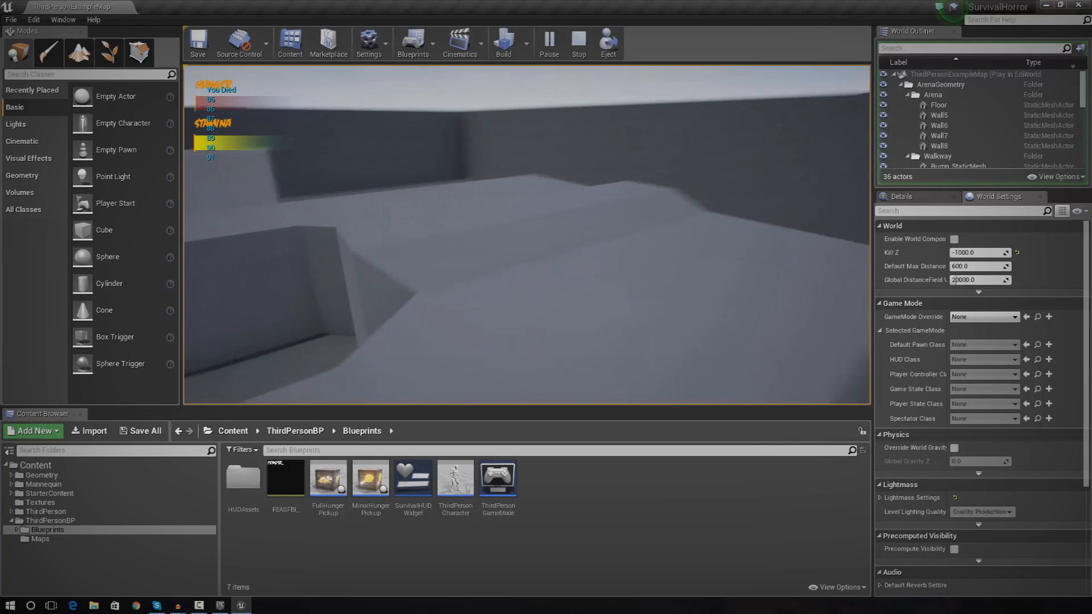
Stop and replay the level twice to watch stamina drain, then select ThirdPersonCharacter.
left_click(578, 44)
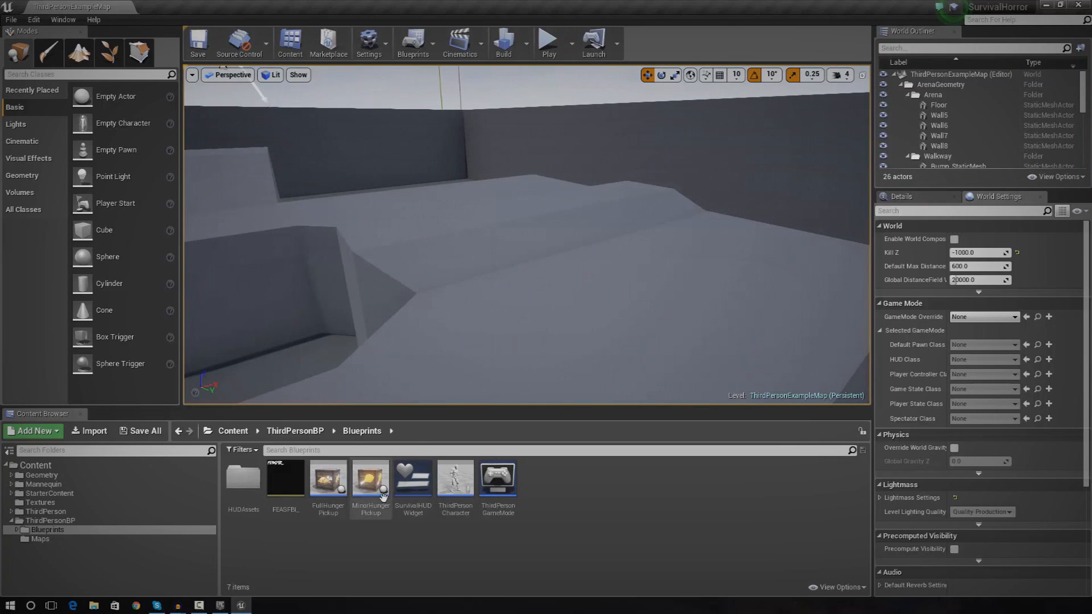
mouse_move(412, 476)
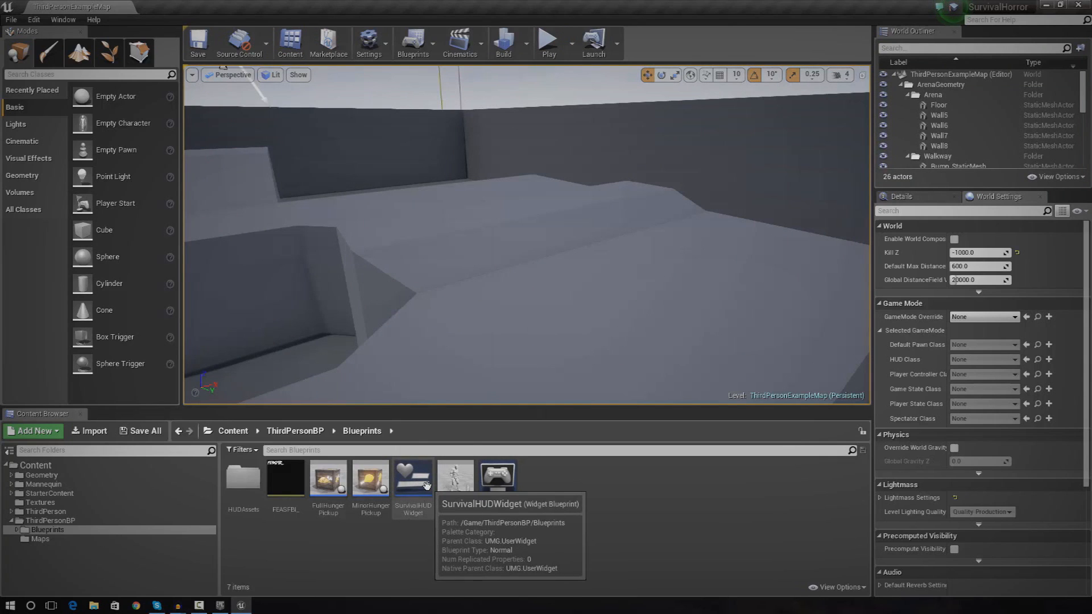
mouse_move(548, 39)
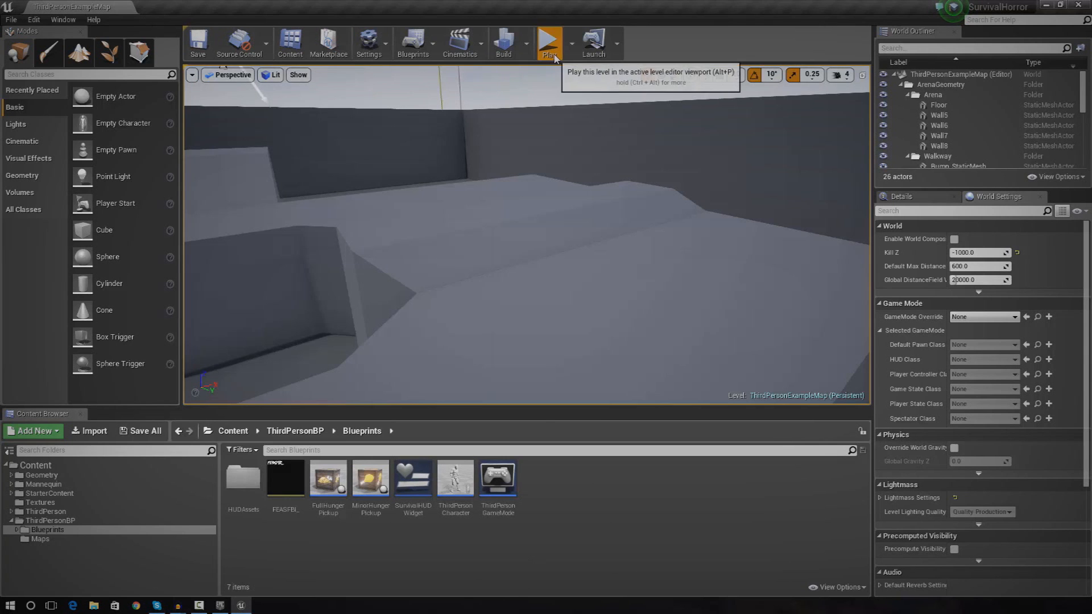
left_click(548, 42)
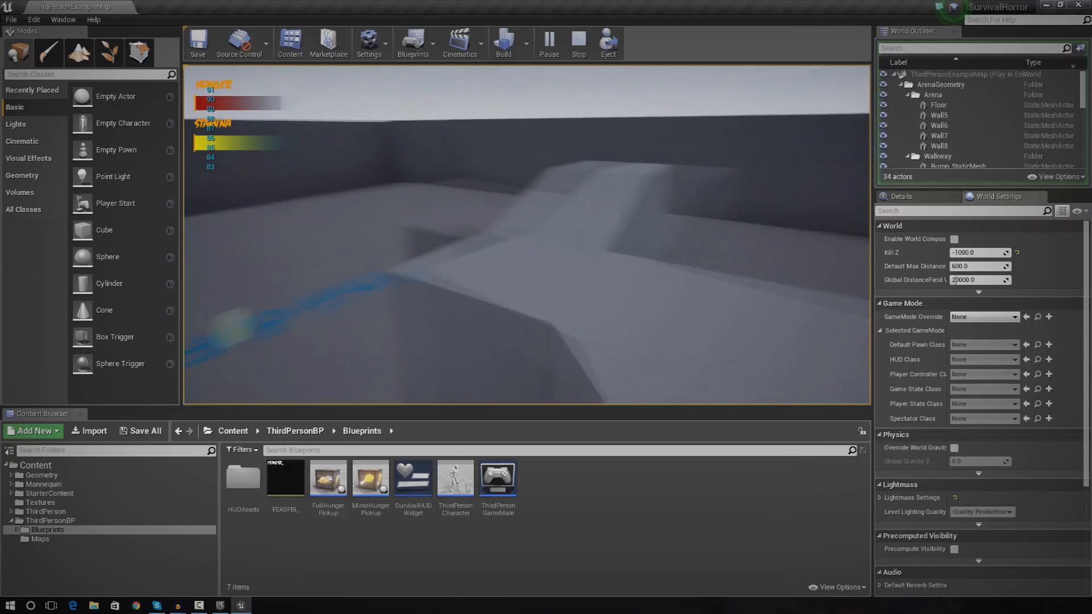
left_click(578, 42)
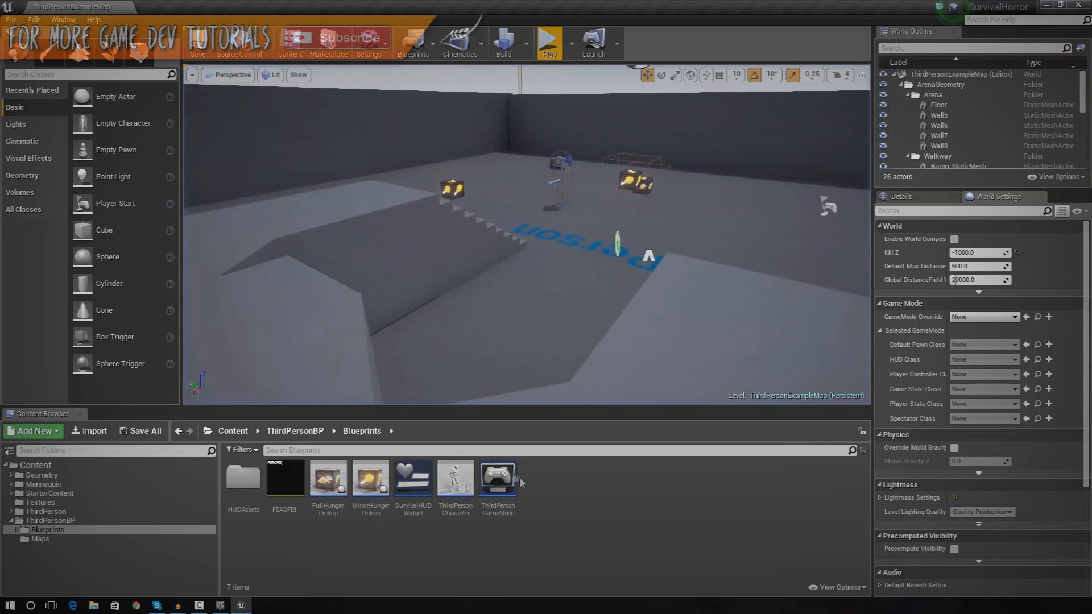
left_click(548, 36)
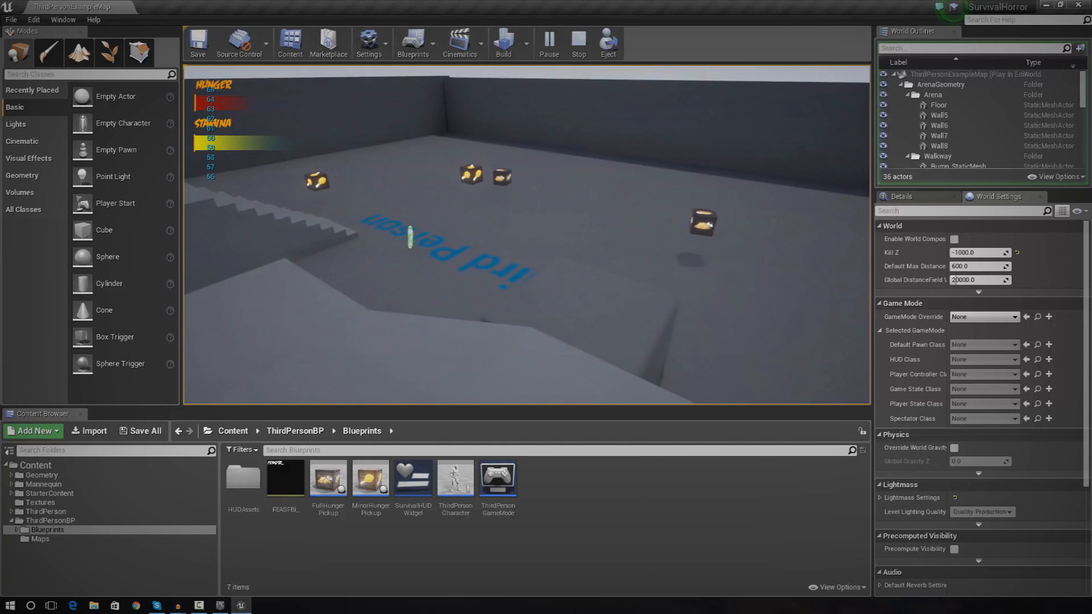
left_click(548, 42)
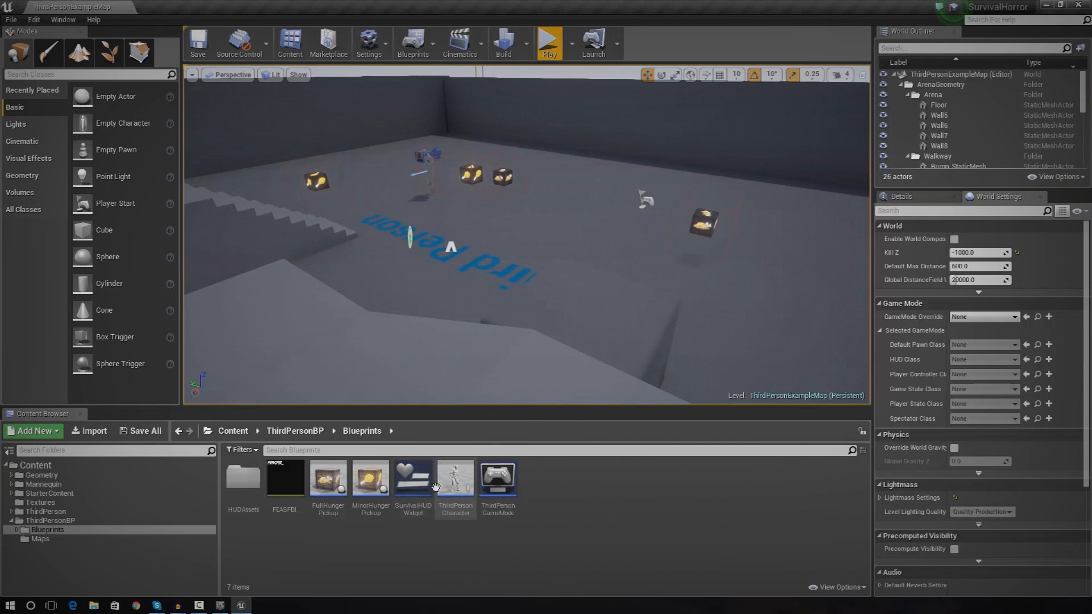
double_click(455, 478)
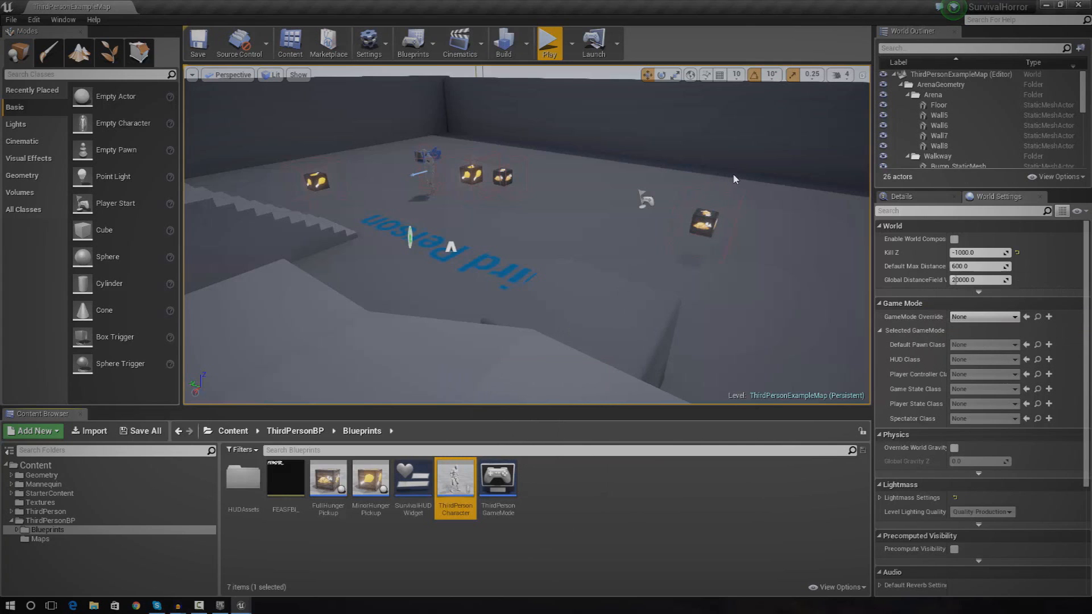
Bring up the ThirdPersonCharacter Event Graph near the stamina-regeneration Delay.
double_click(455, 479)
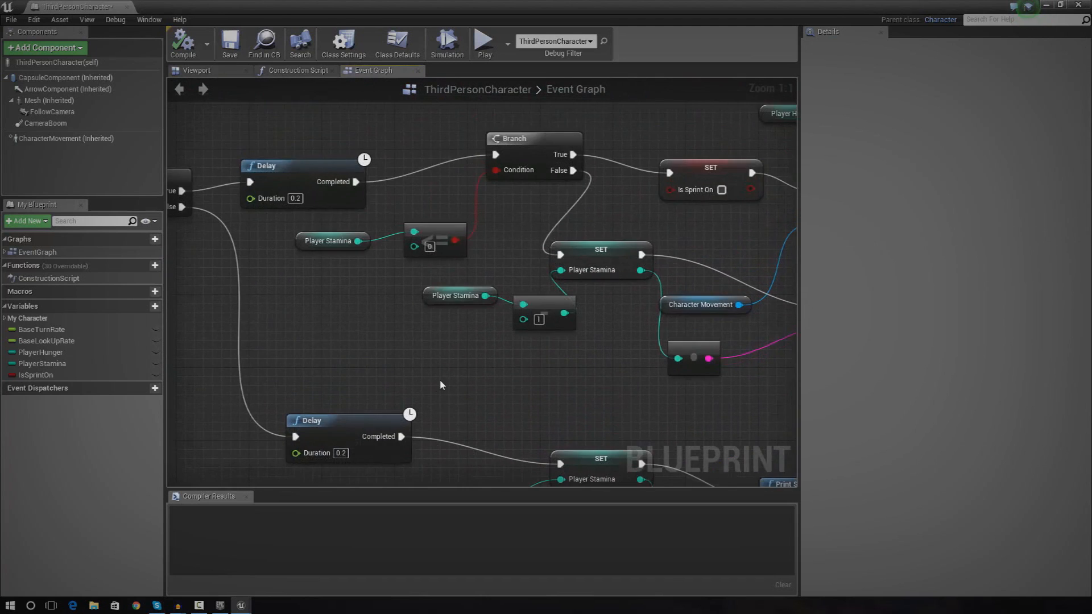
scroll("down", 3)
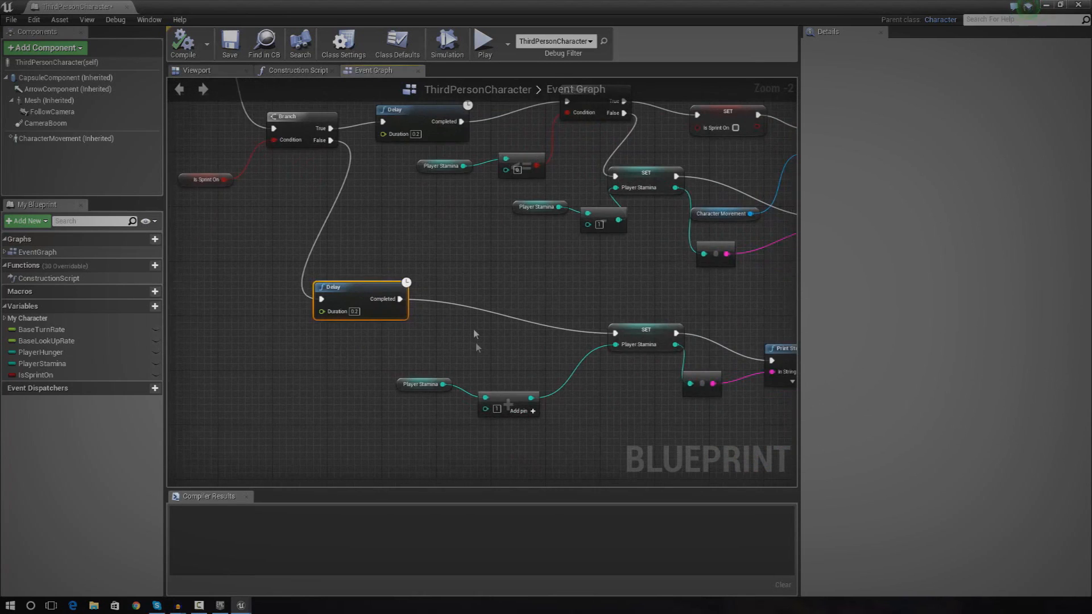
scroll("up", 3)
type("BRANC")
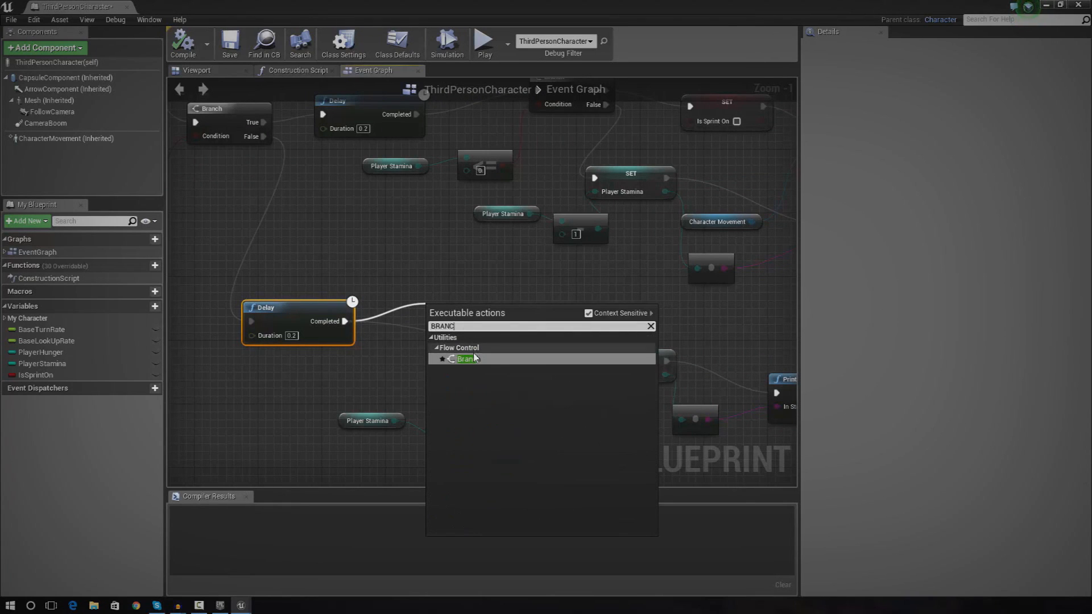
Add a Branch after the Delay with an integer < condition comparing Player Stamina to 100.
left_click(464, 358)
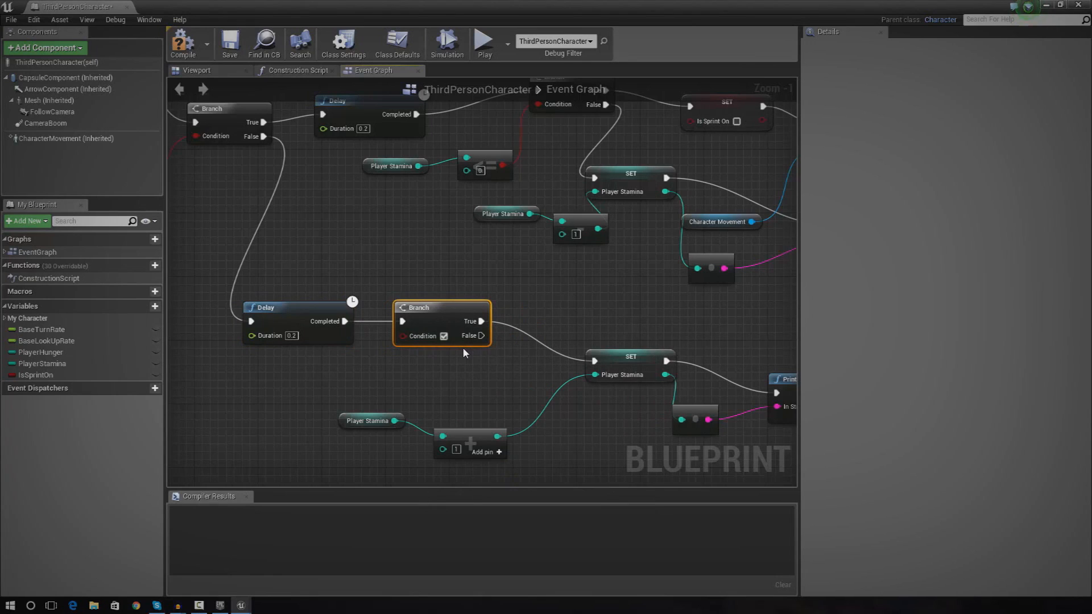
mouse_move(464, 358)
type("INTEGER")
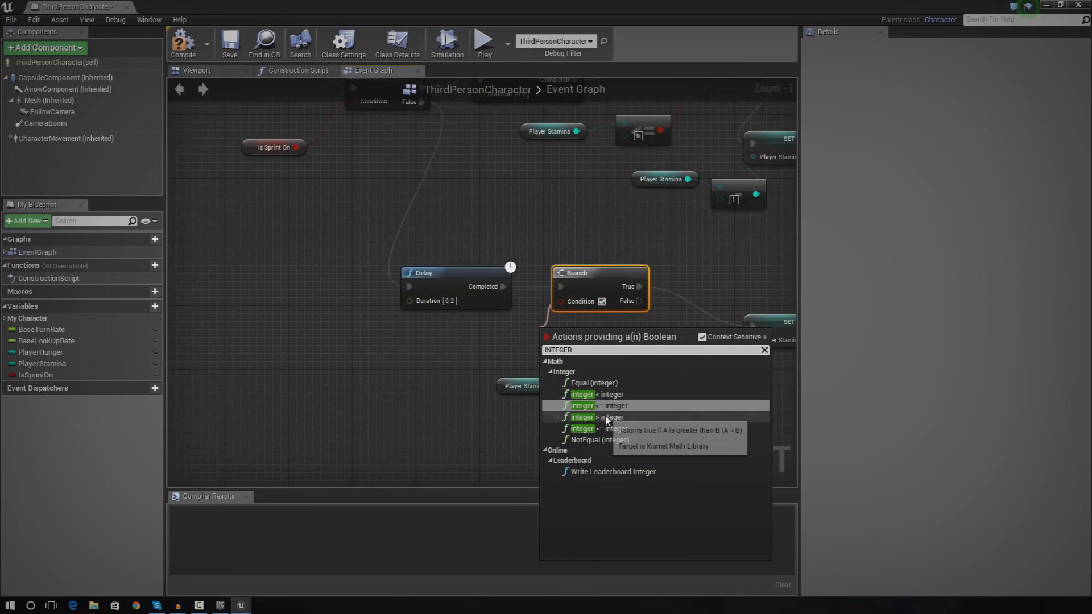
left_click(582, 405)
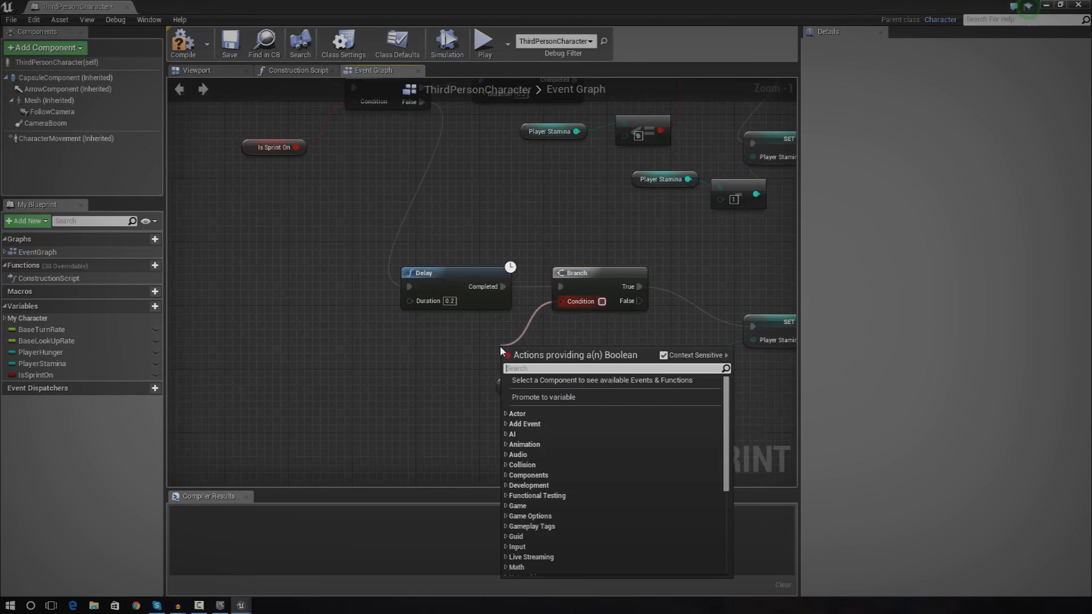
type("INTE")
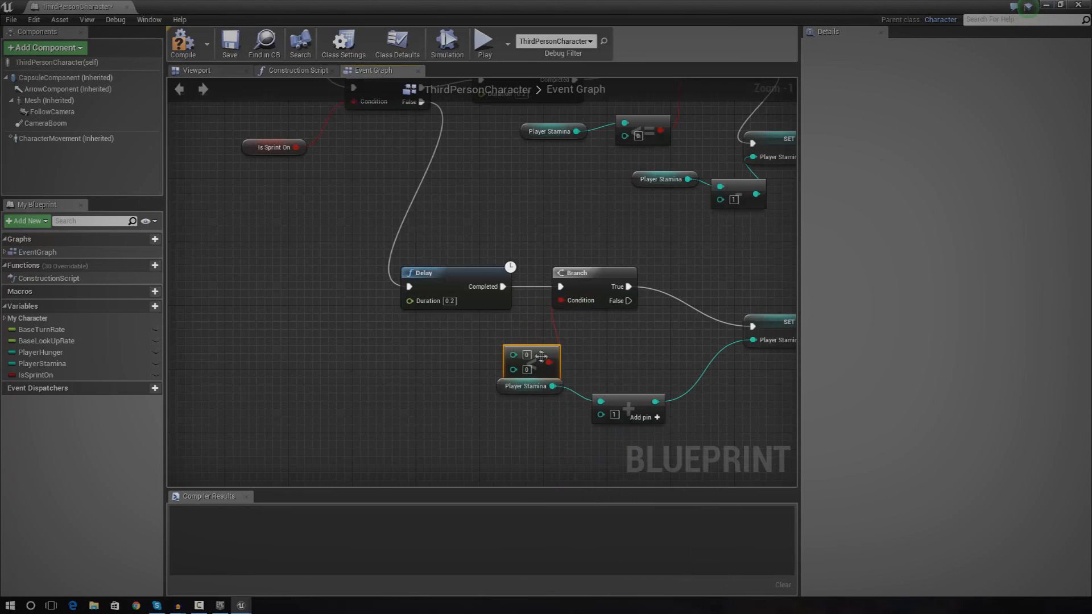
left_click(42, 363)
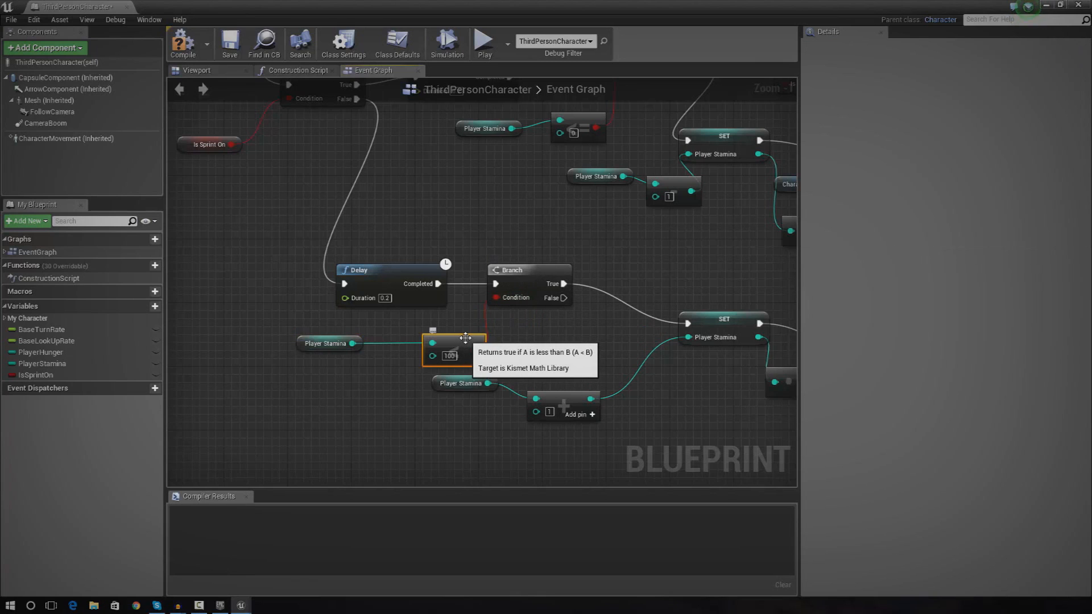
mouse_move(557, 302)
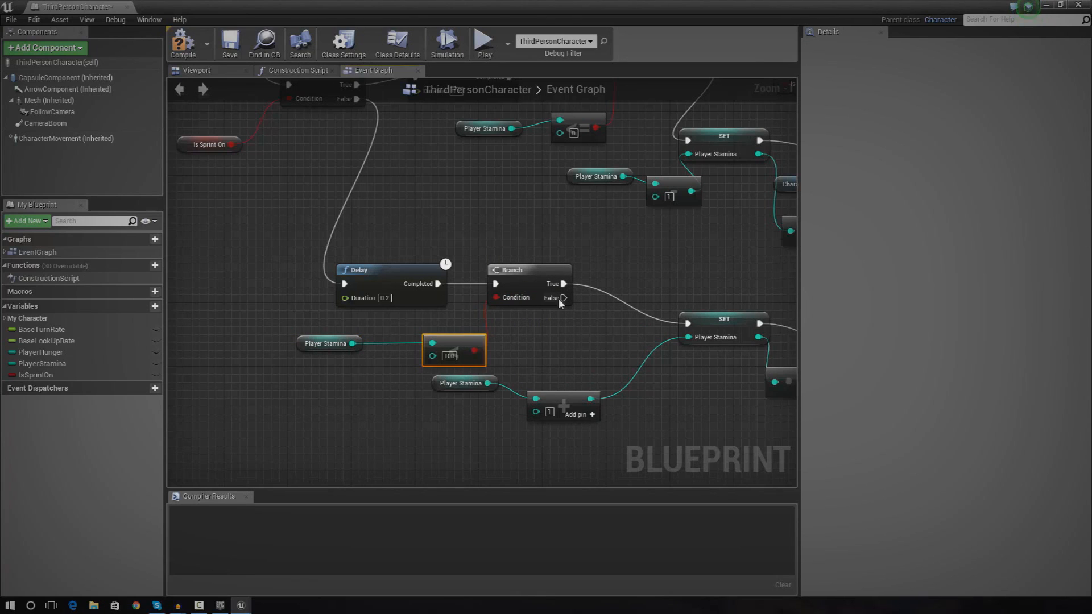
mouse_move(563, 296)
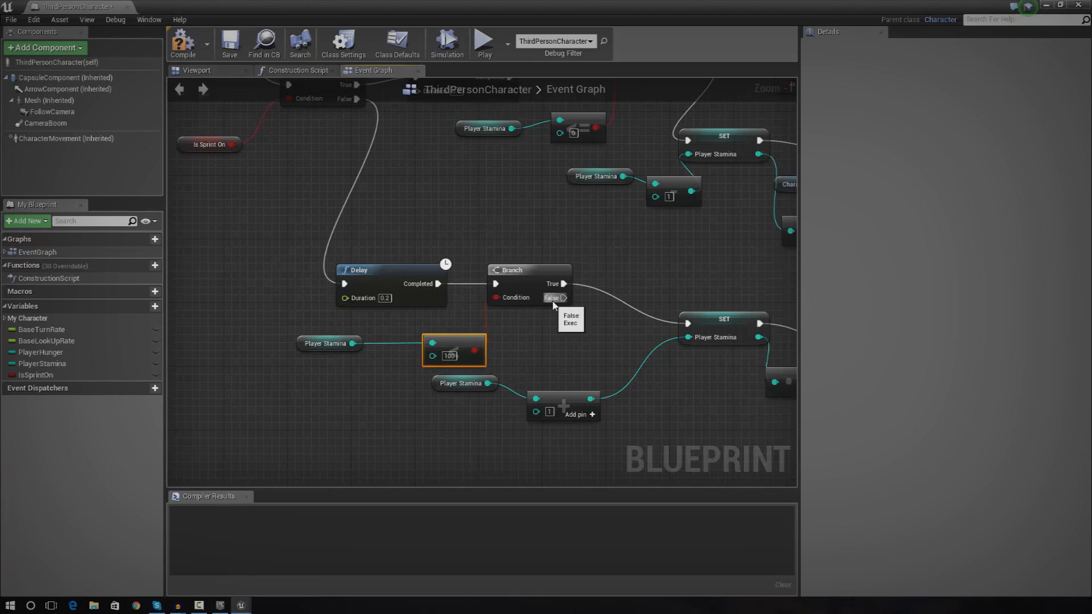
mouse_move(536, 315)
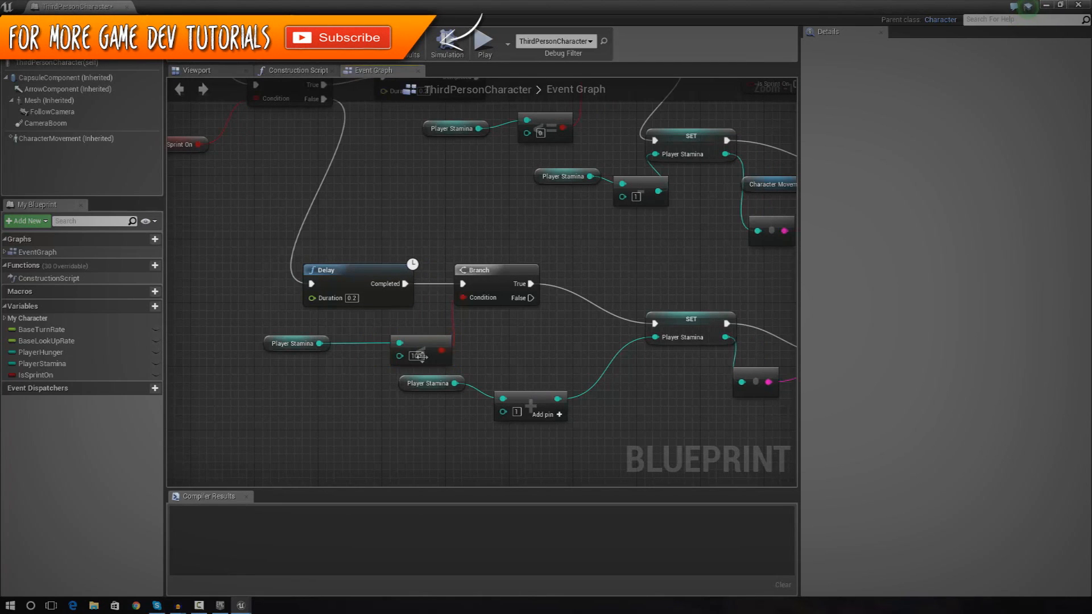
mouse_move(533, 283)
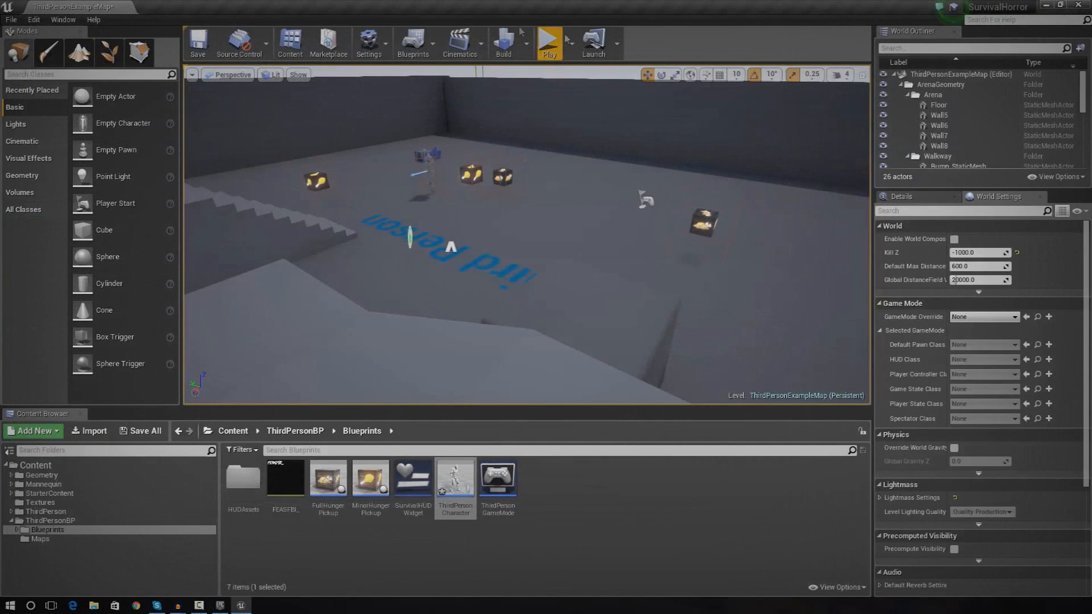
Return to the level editor and pick the SurvivalHUDWidget asset.
left_click(548, 41)
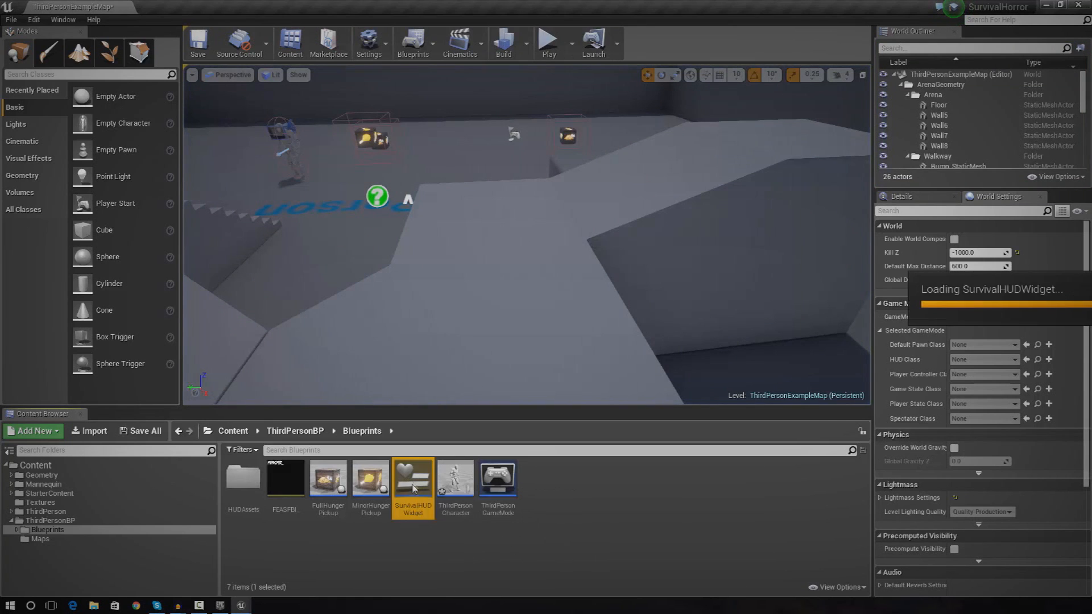
Select the stamina Progress Bar and bring up the Bind options for its Percent.
double_click(411, 476)
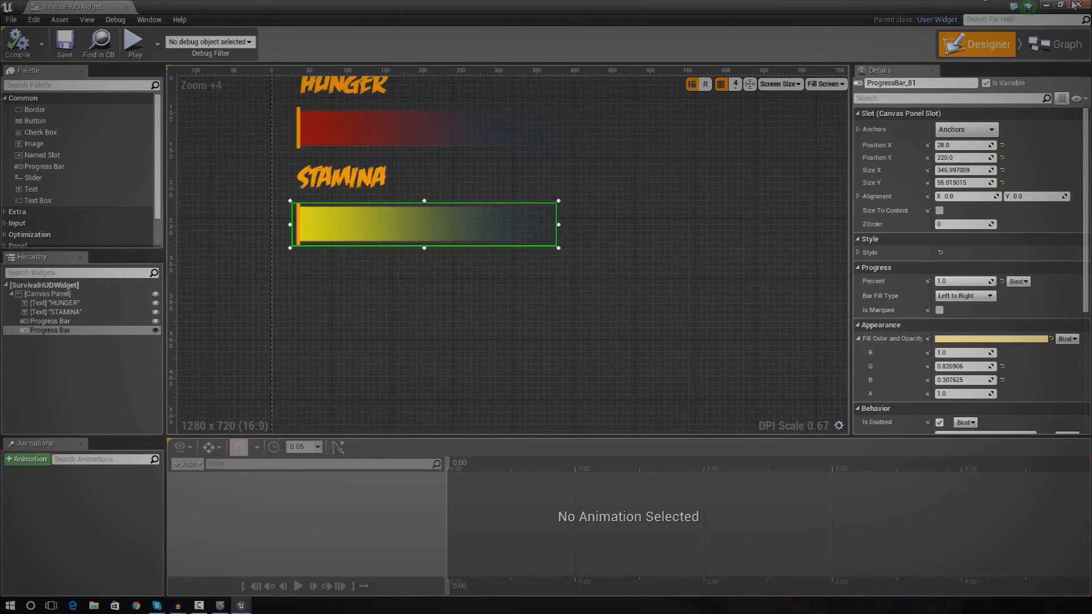
mouse_move(1027, 7)
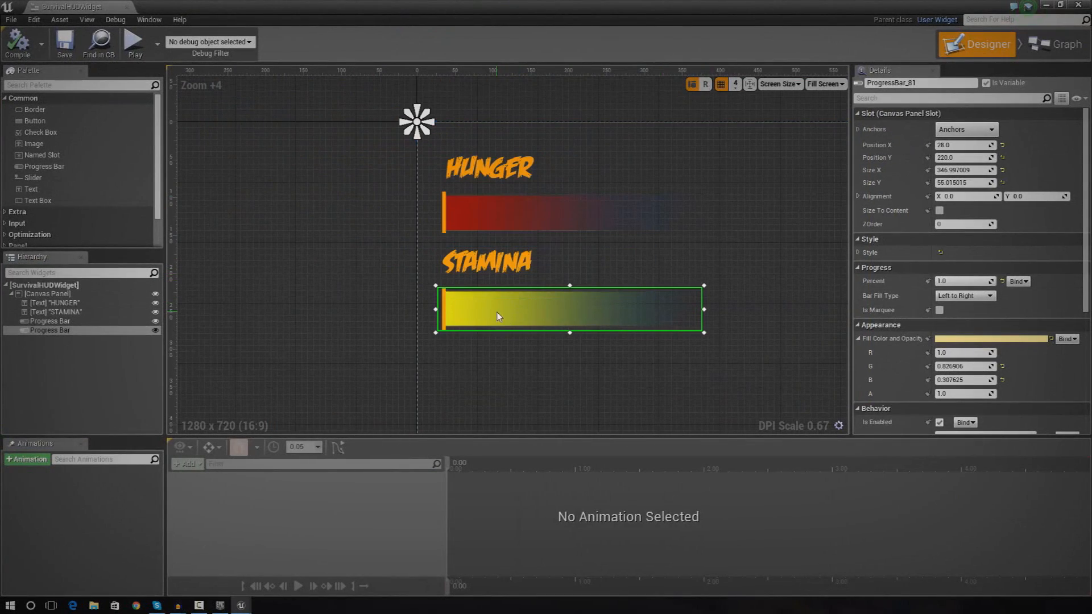
mouse_move(502, 321)
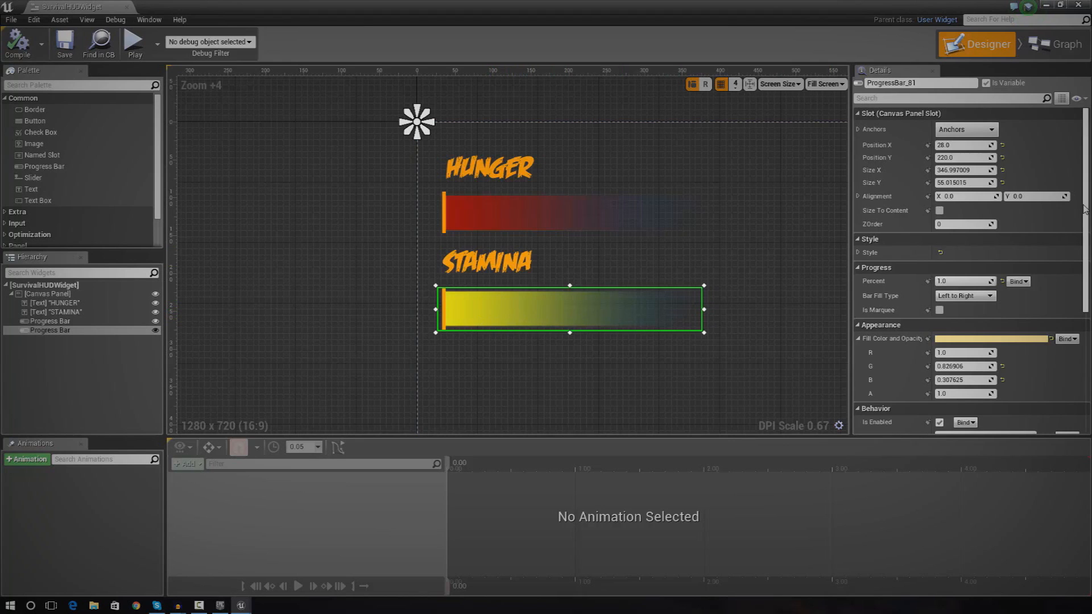
scroll("down", 3)
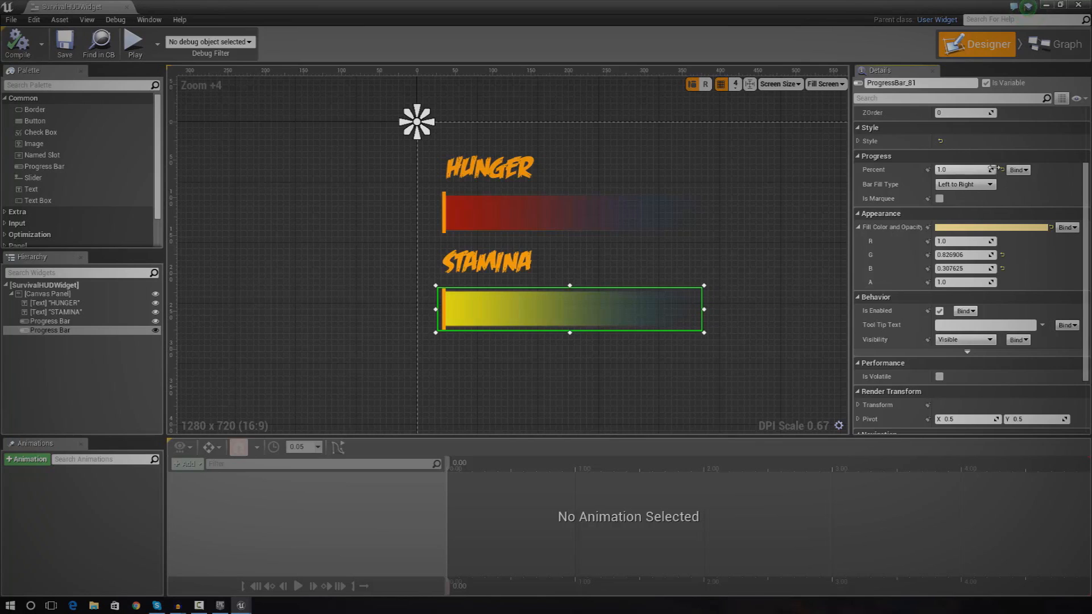
mouse_move(954, 220)
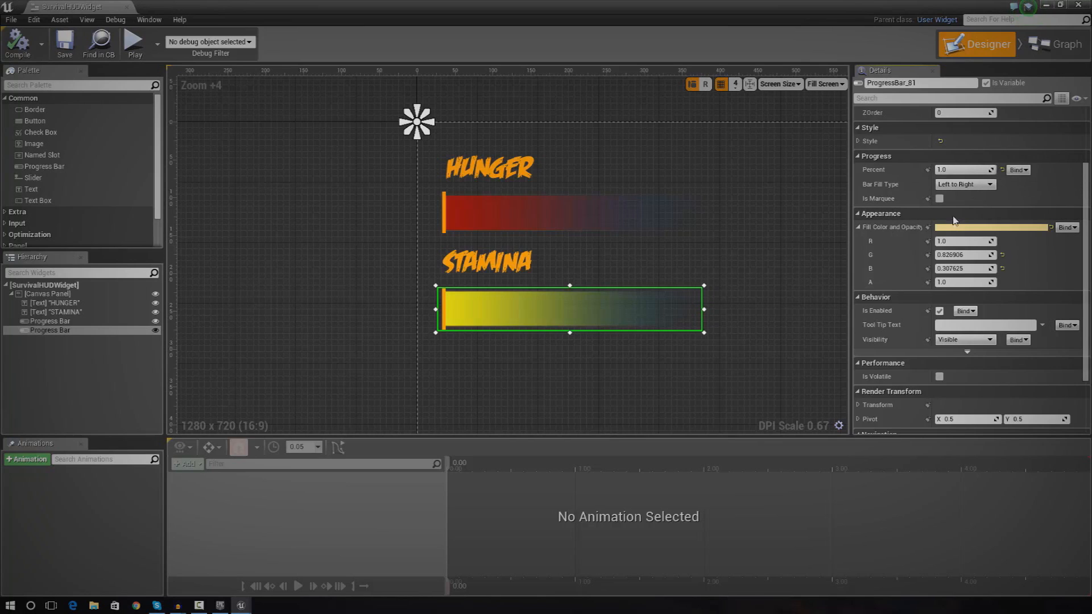
mouse_move(964, 169)
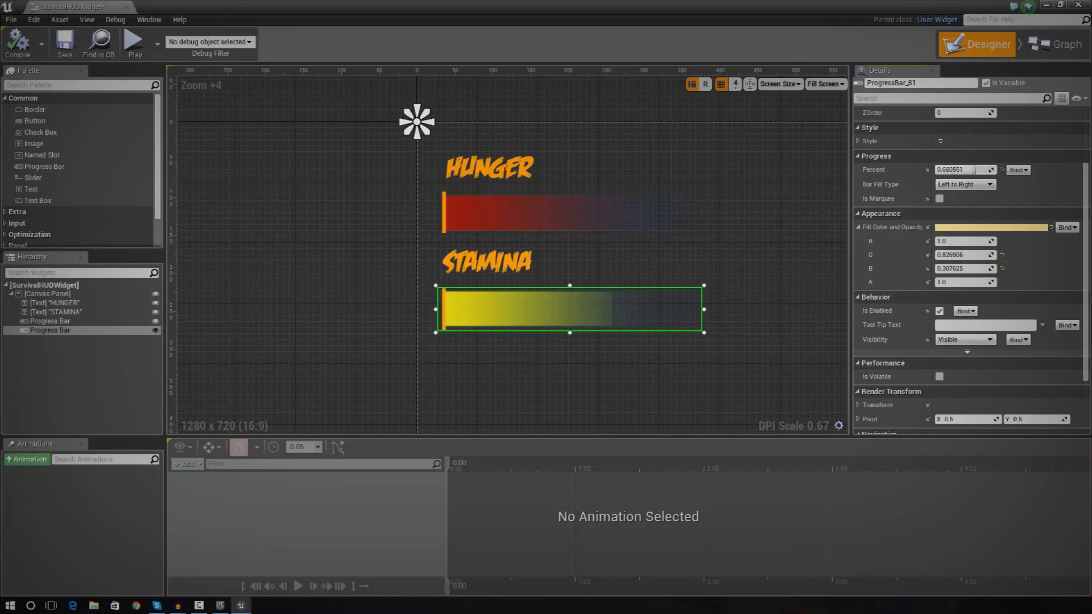
type("0.018349")
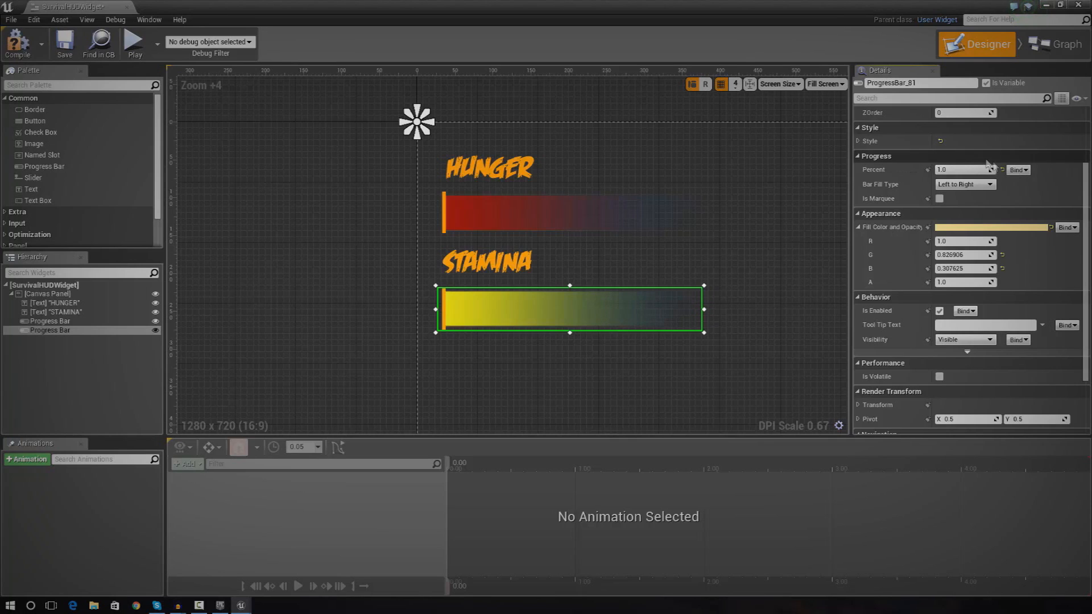
left_click(1017, 169)
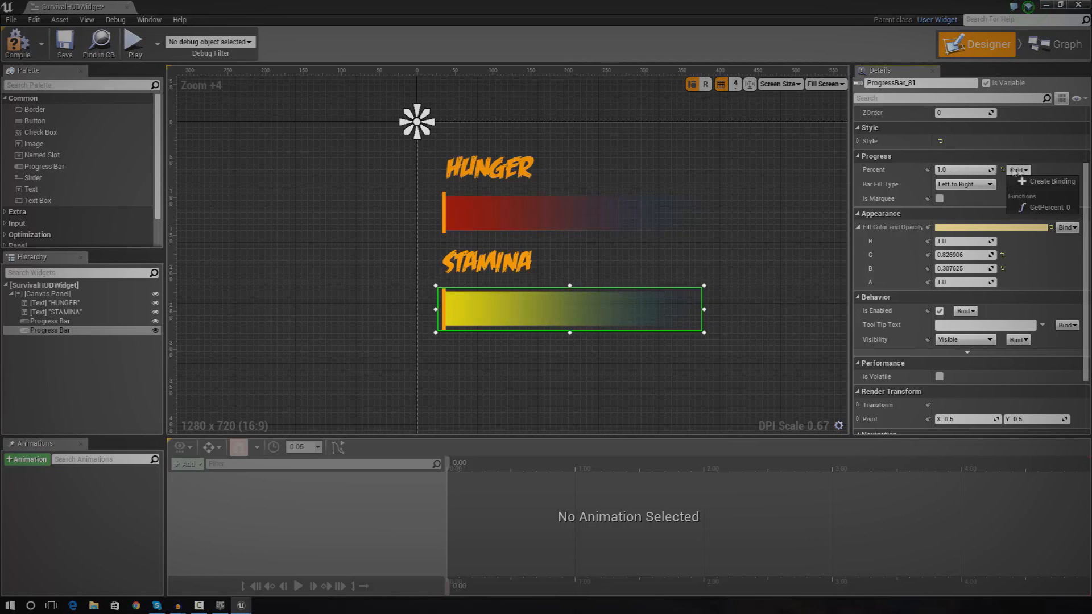
mouse_move(1044, 181)
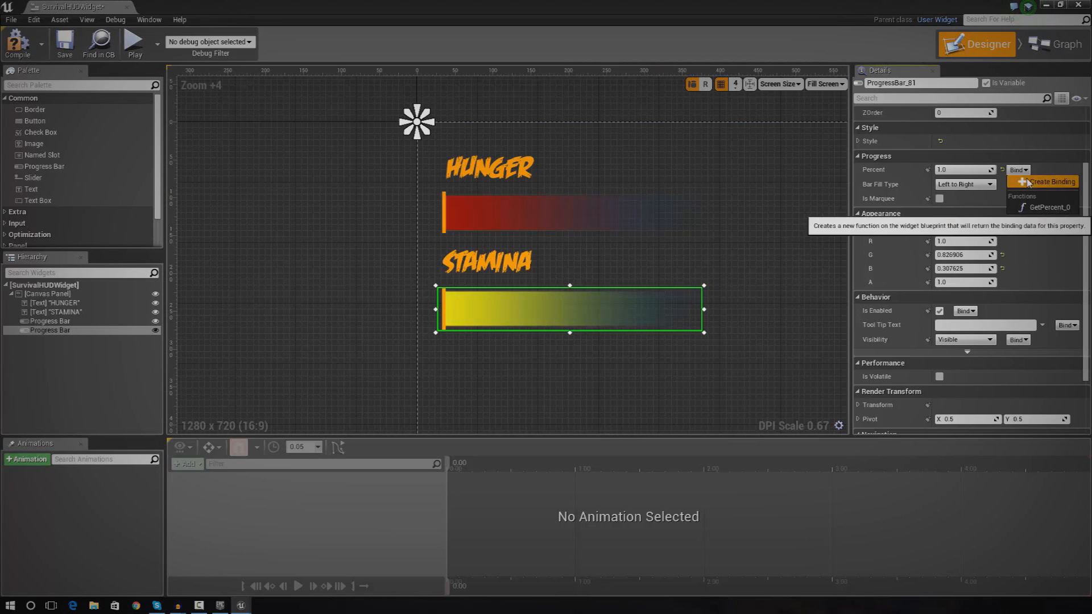
Create Get Percent 1 with Get Player Character, Cast To ThirdPersonCharacter and Get Player Stamina.
left_click(1046, 182)
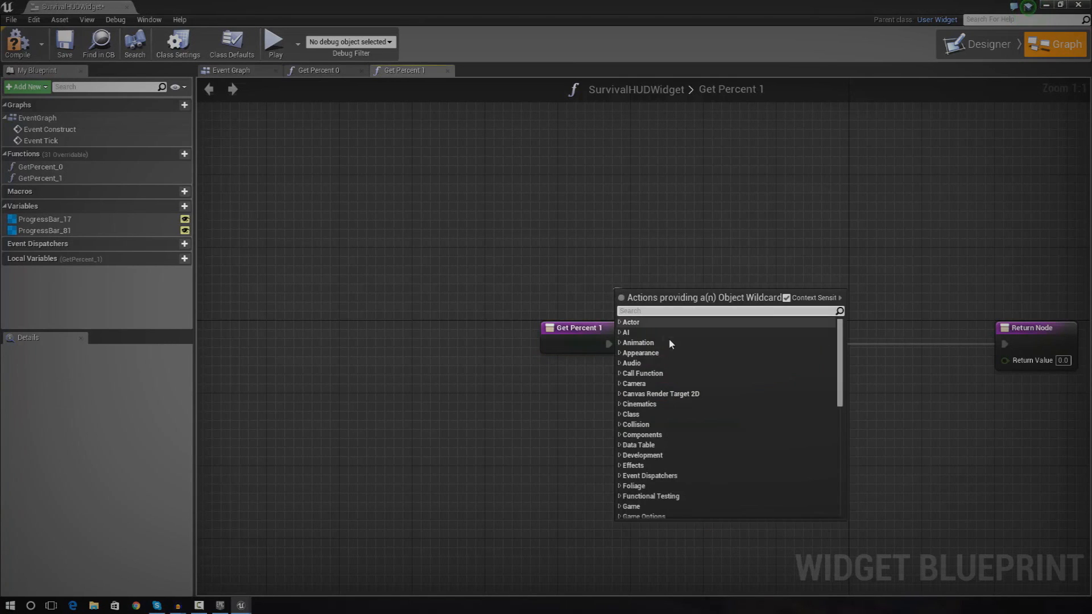
mouse_move(796, 332)
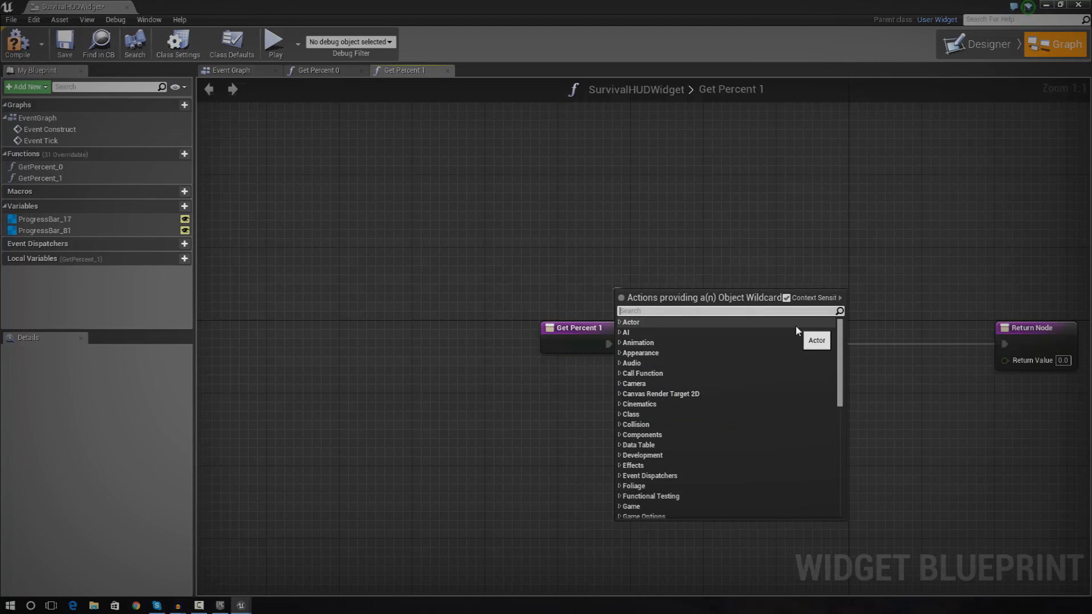
type("GET PLAYER STA")
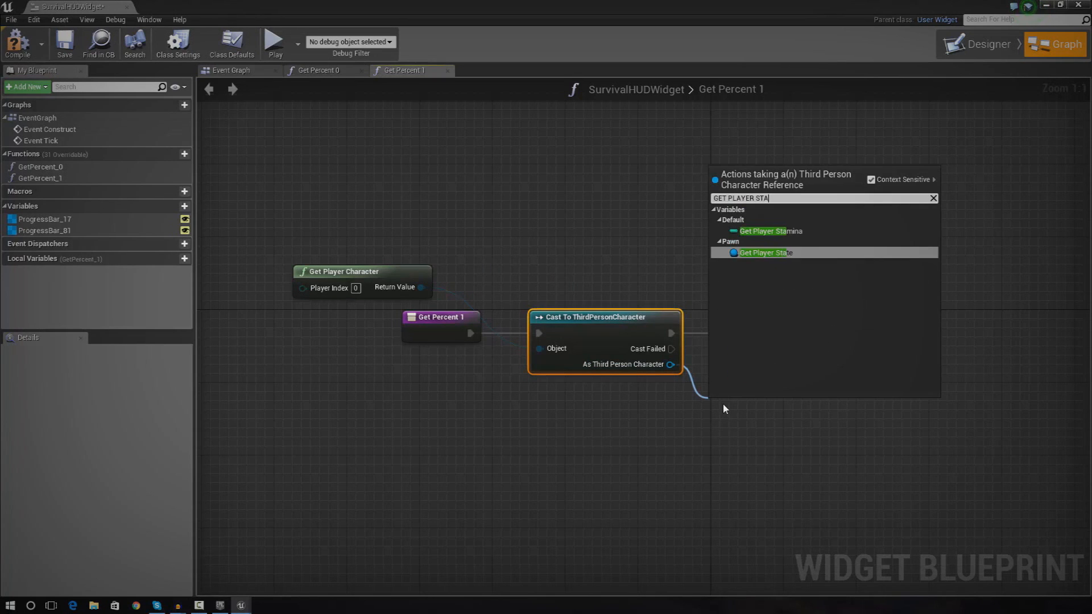
left_click(766, 231)
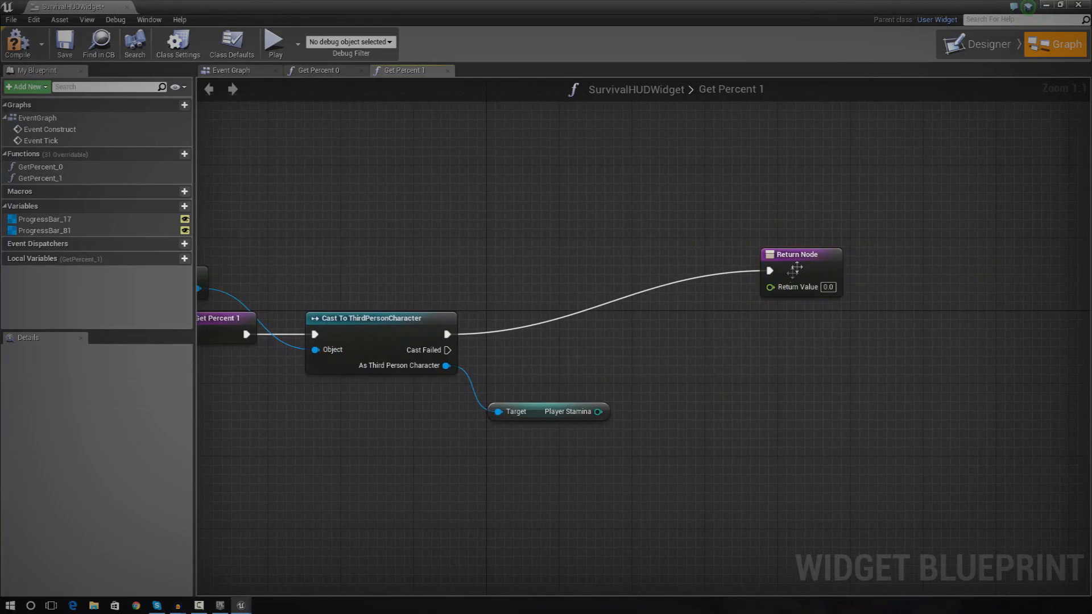
mouse_move(846, 306)
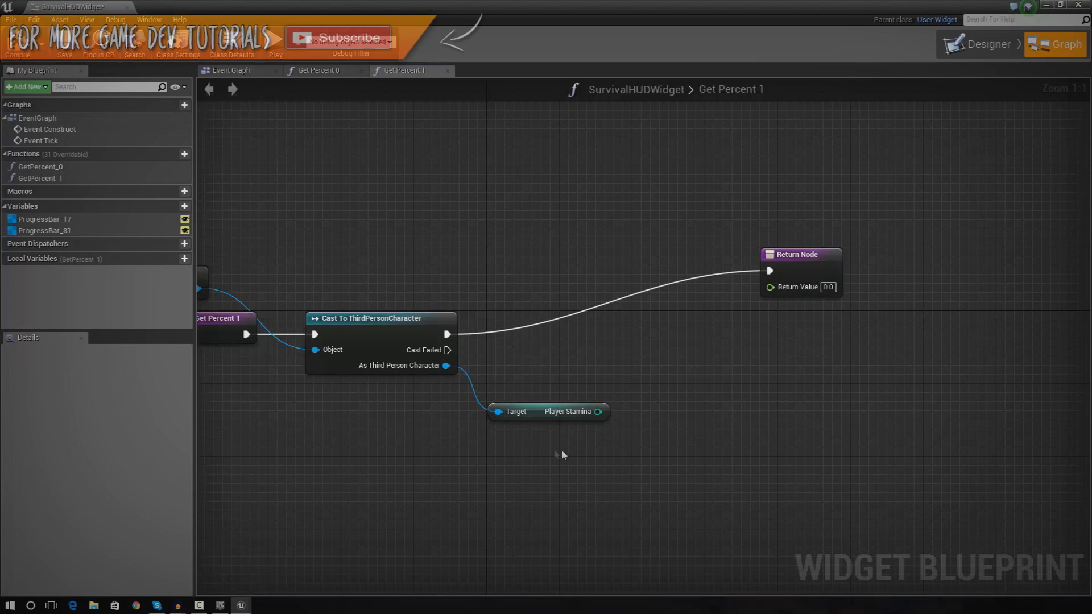
left_click(981, 44)
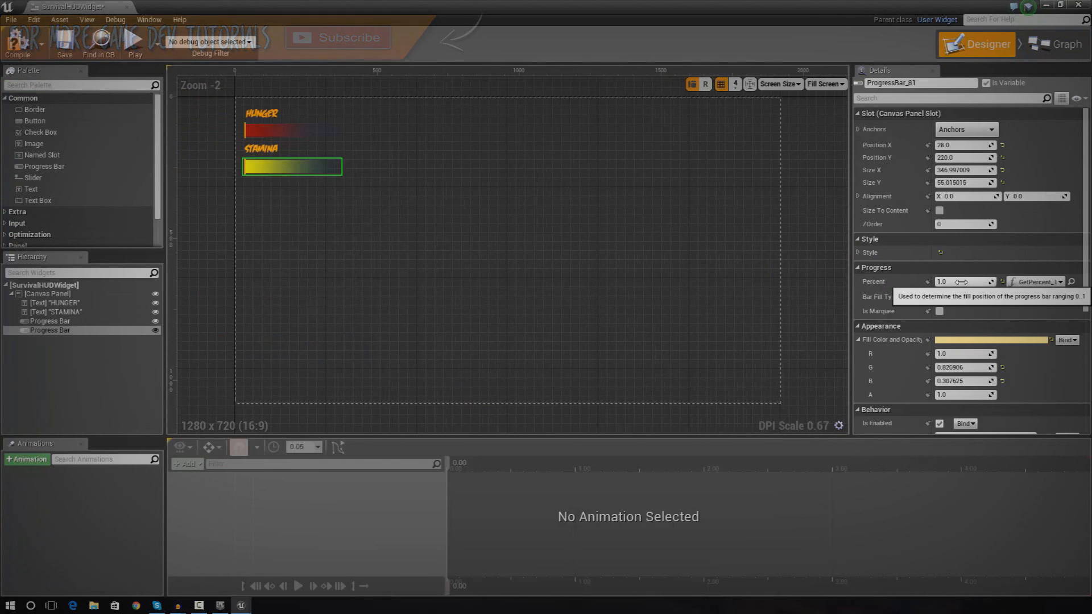
left_click(1054, 44)
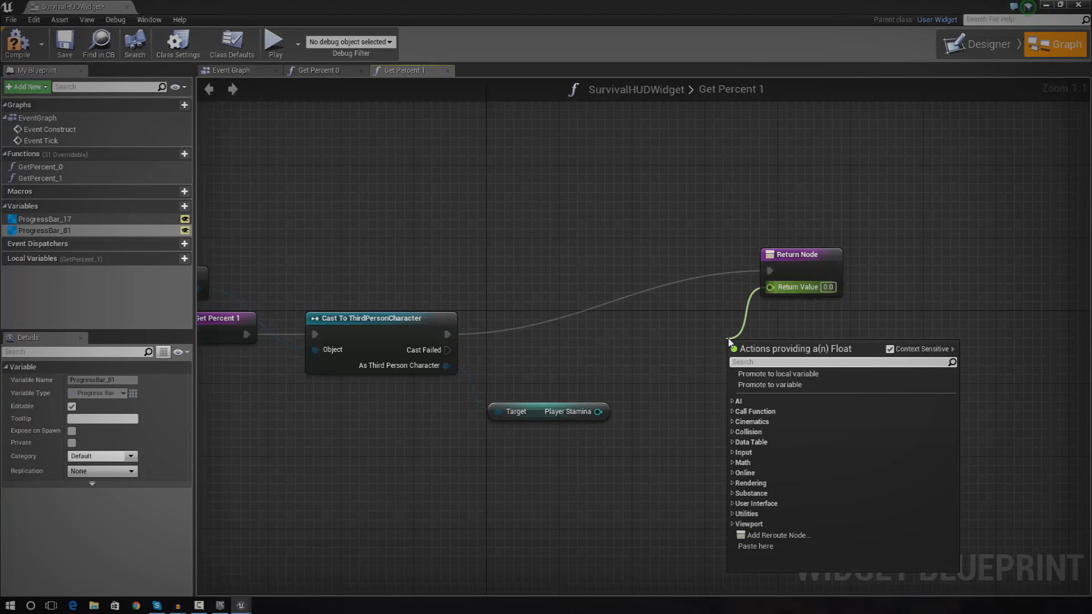
mouse_move(820, 315)
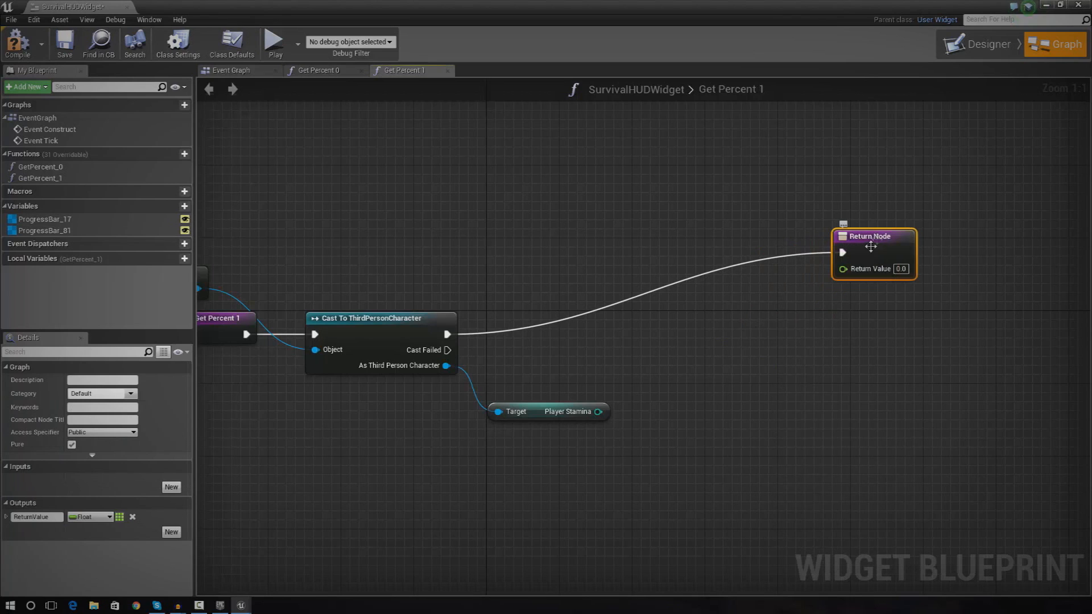
mouse_move(843, 269)
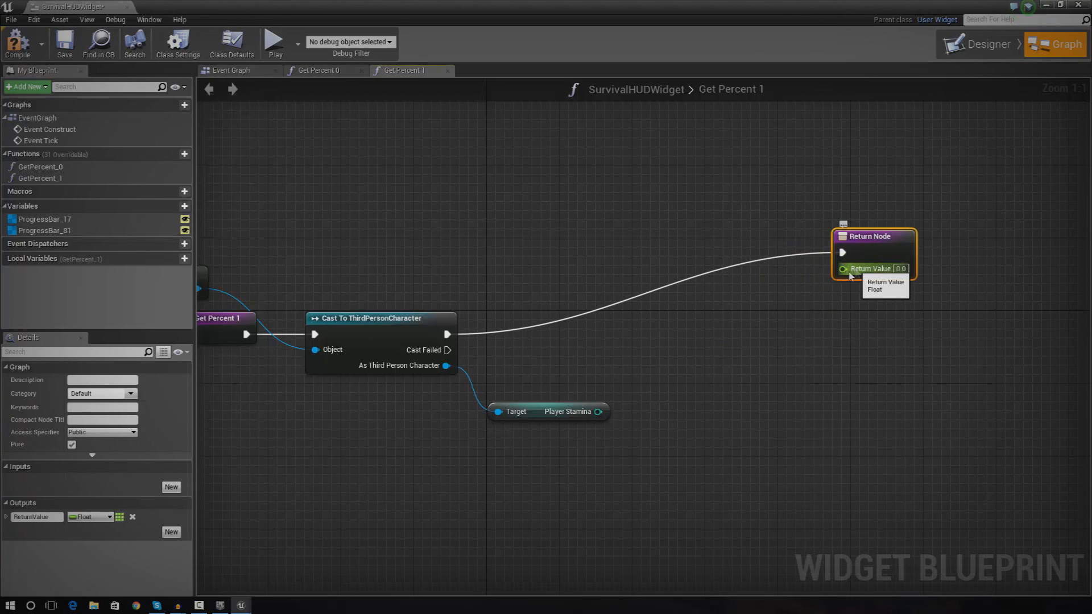
left_click(548, 412)
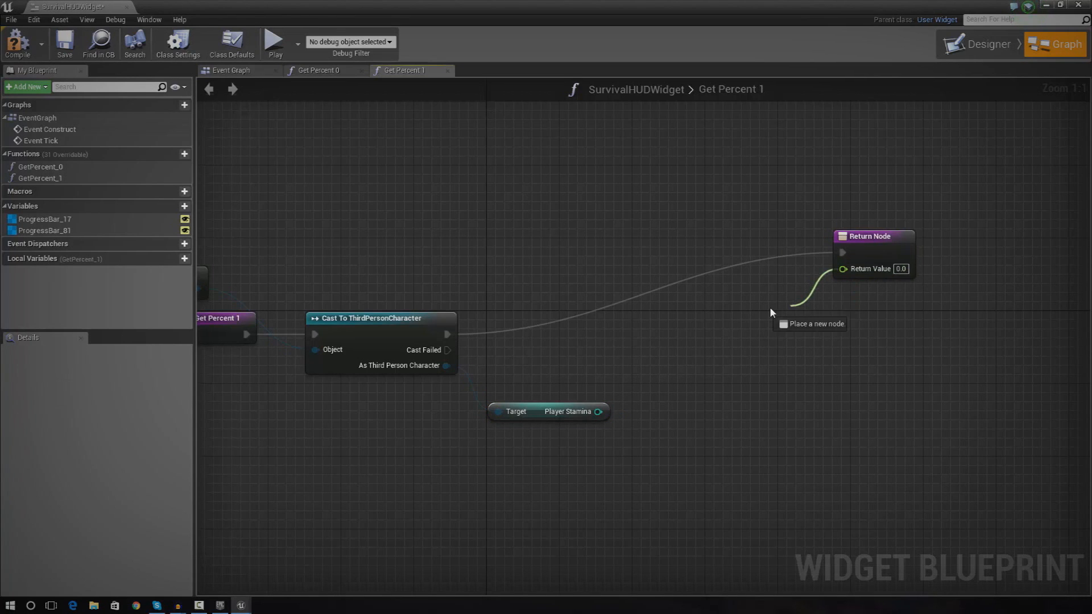
mouse_move(778, 302)
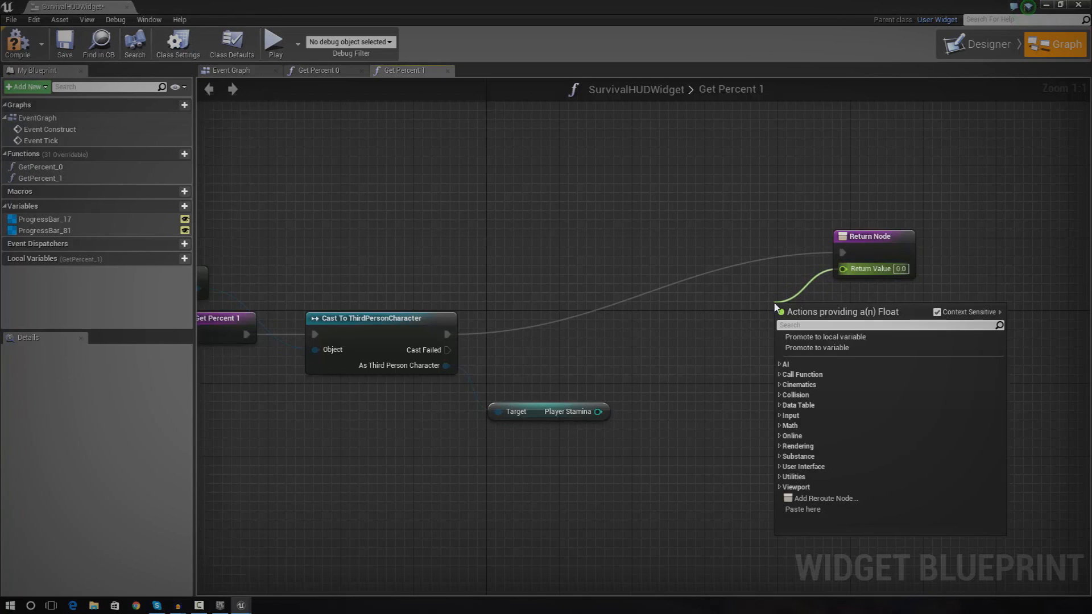
Return Player Stamina as float divided by 100 via a float / float node.
type("float")
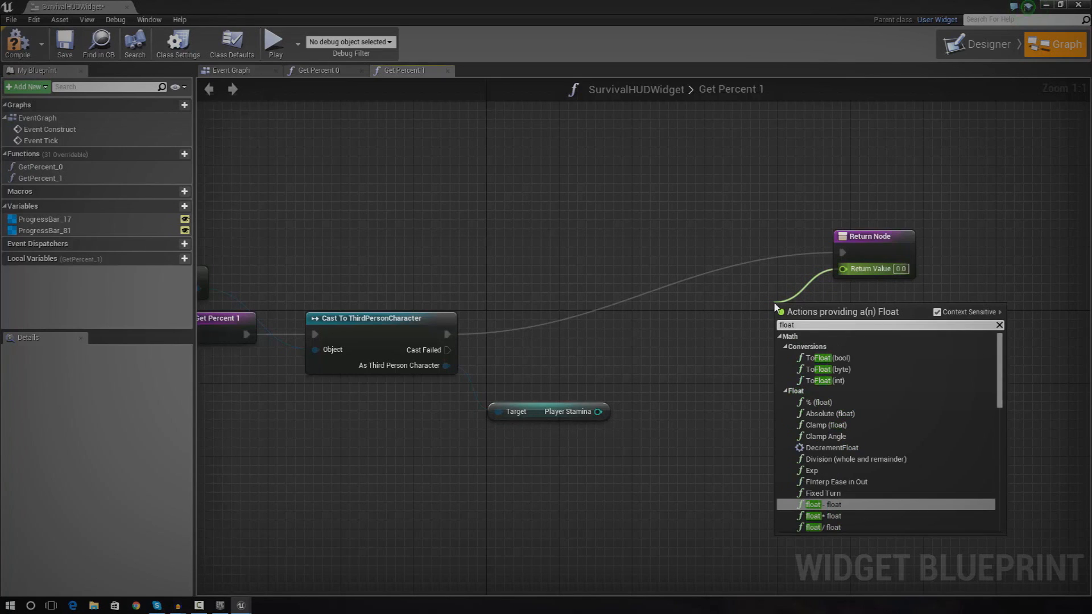
left_click(816, 503)
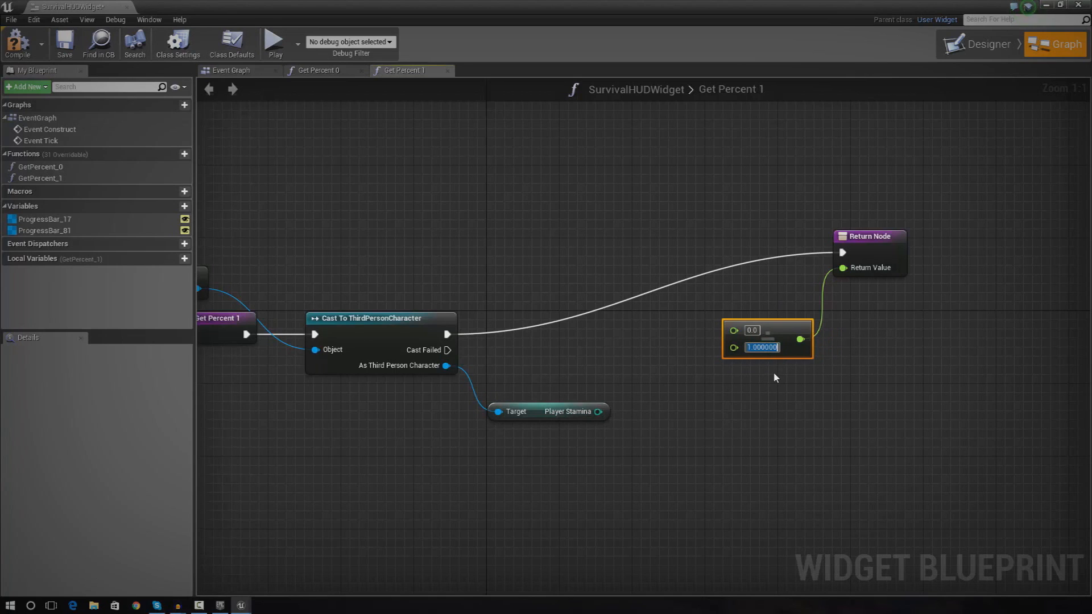
type("100")
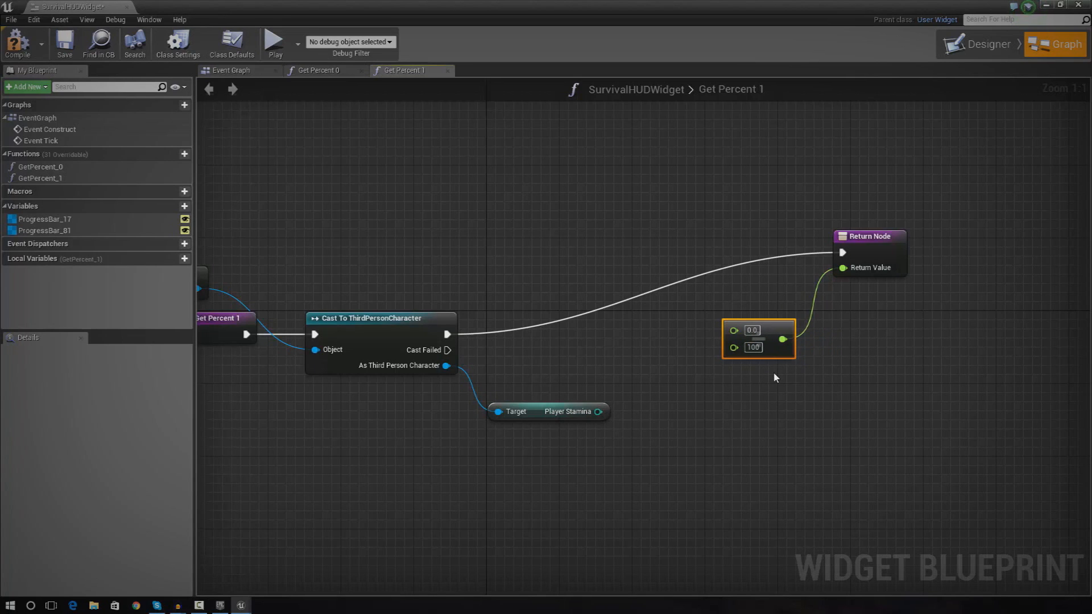
mouse_move(751, 402)
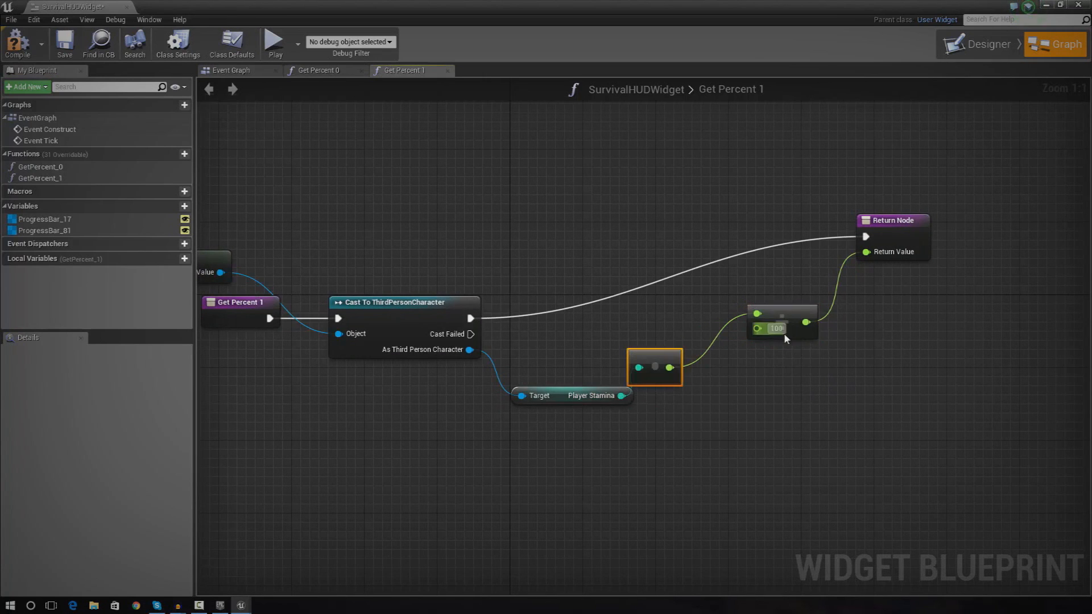
mouse_move(681, 340)
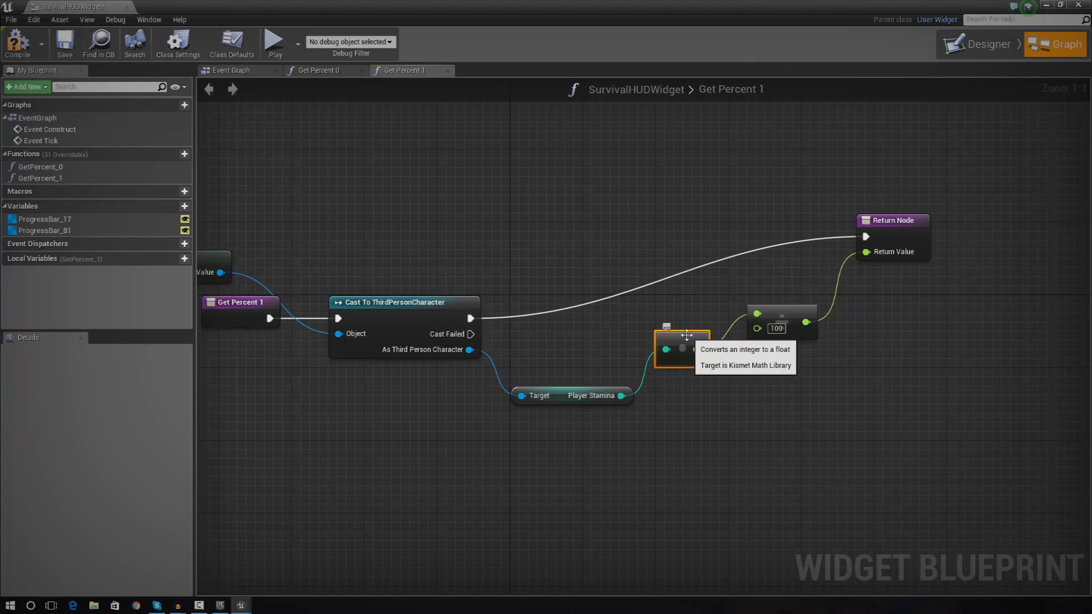
mouse_move(776, 311)
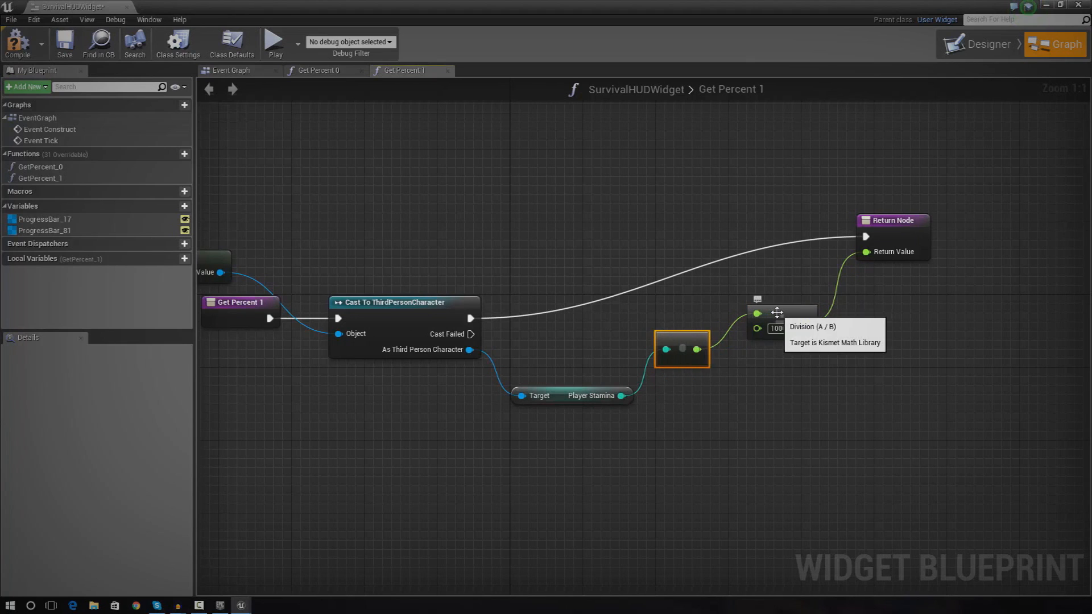
mouse_move(791, 309)
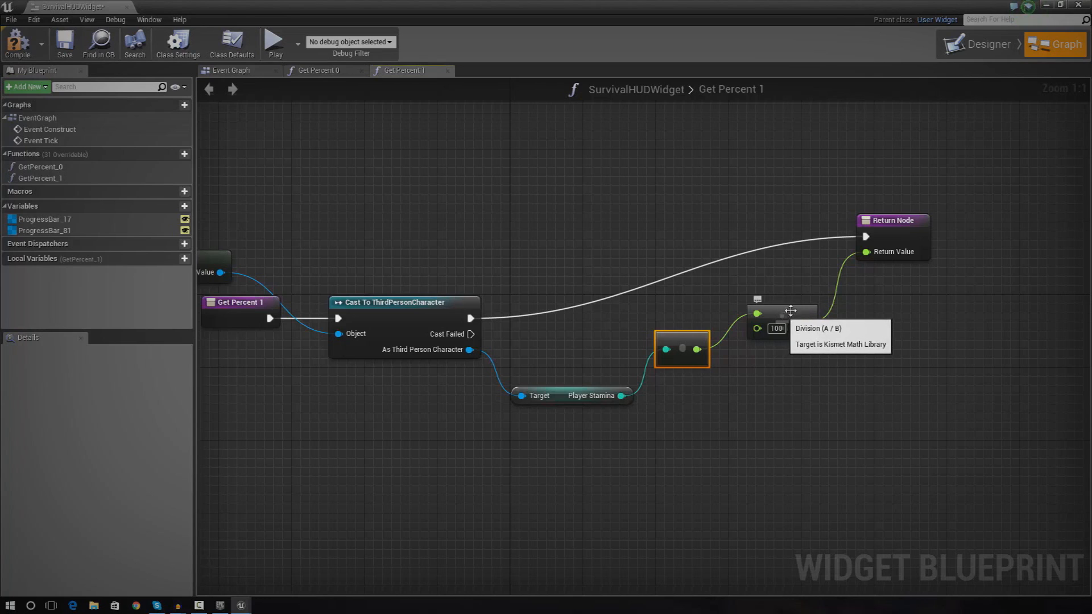